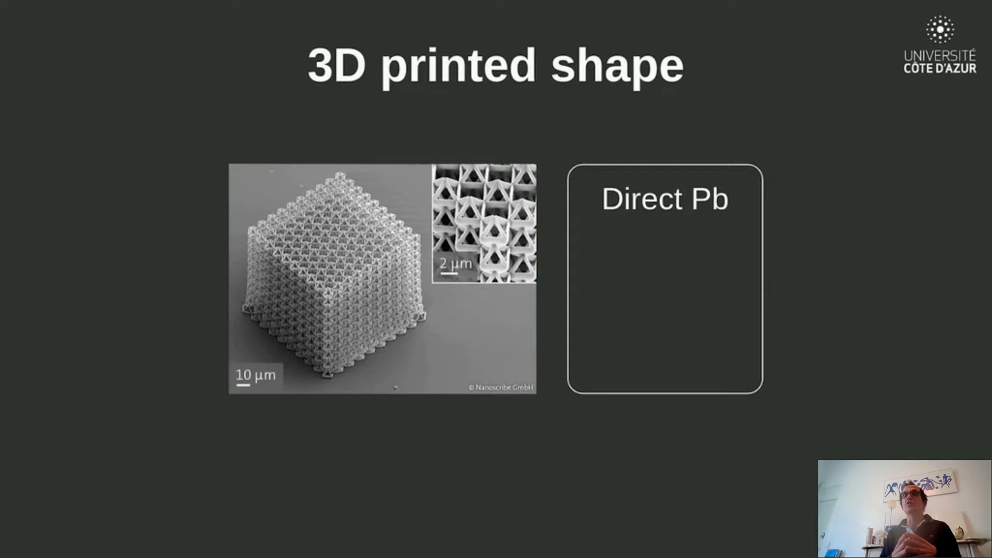
pyautogui.press('right')
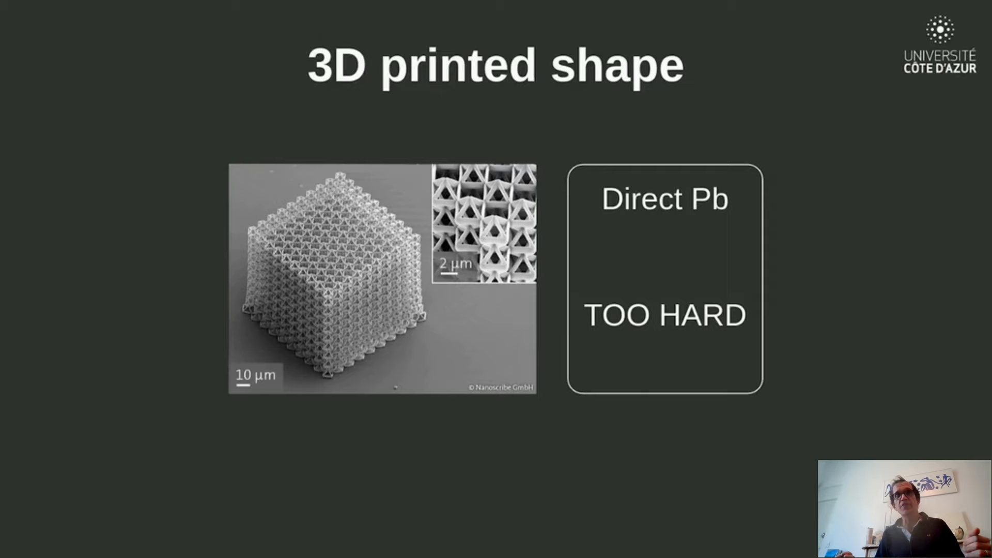
pyautogui.press('Right')
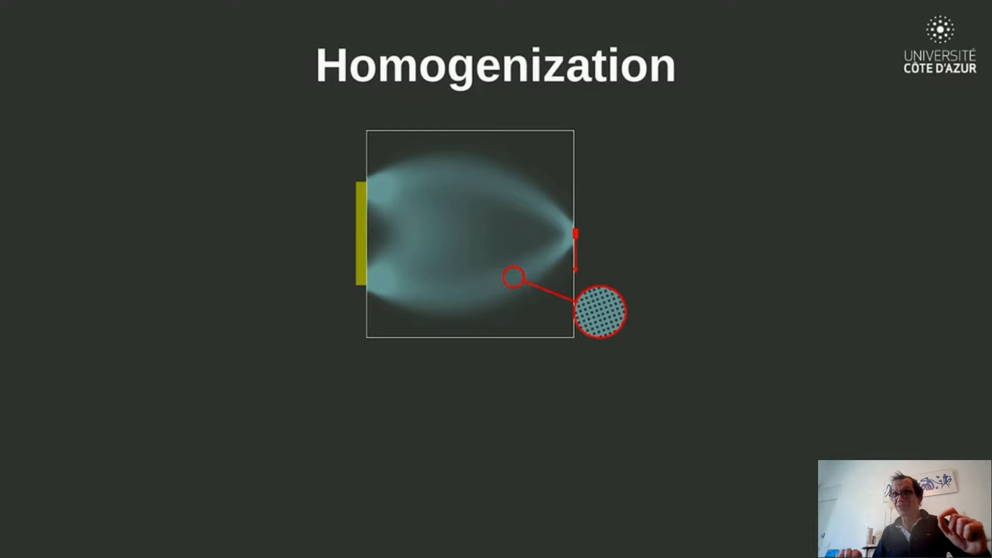
pyautogui.press('Right')
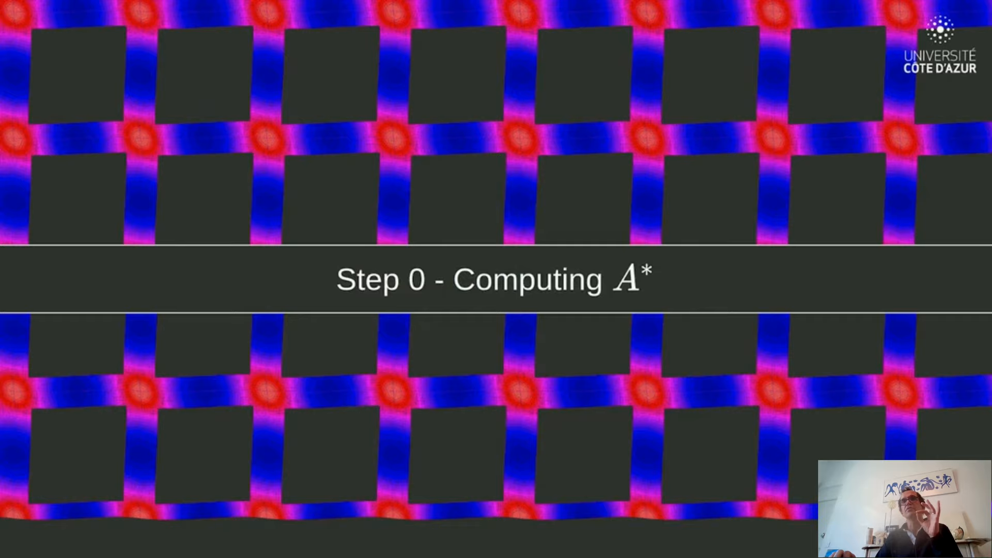